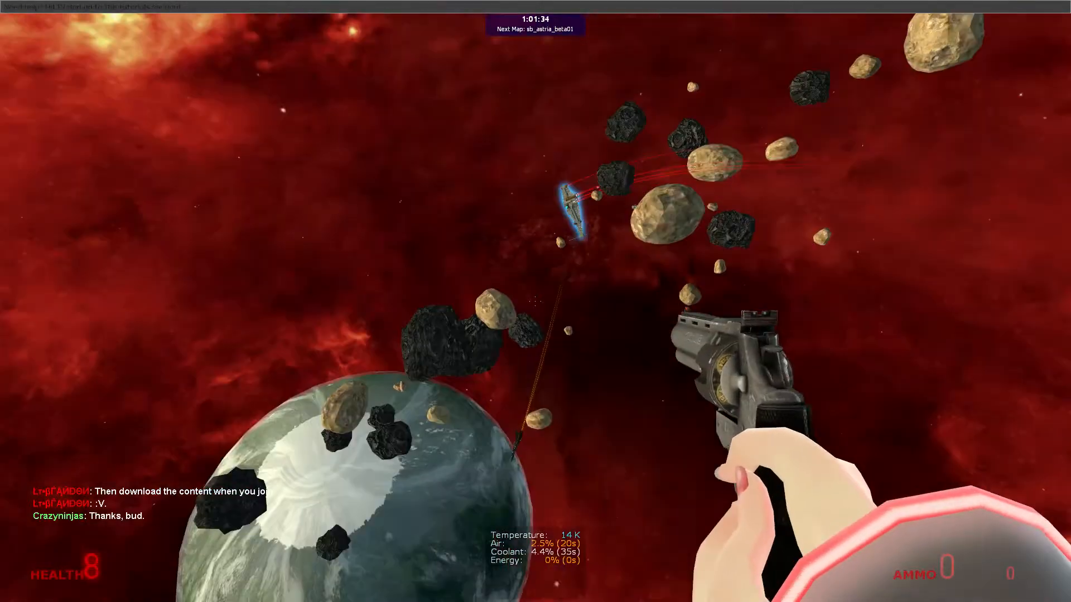
{"action": "mouse_move", "coordinate": [535, 301]}
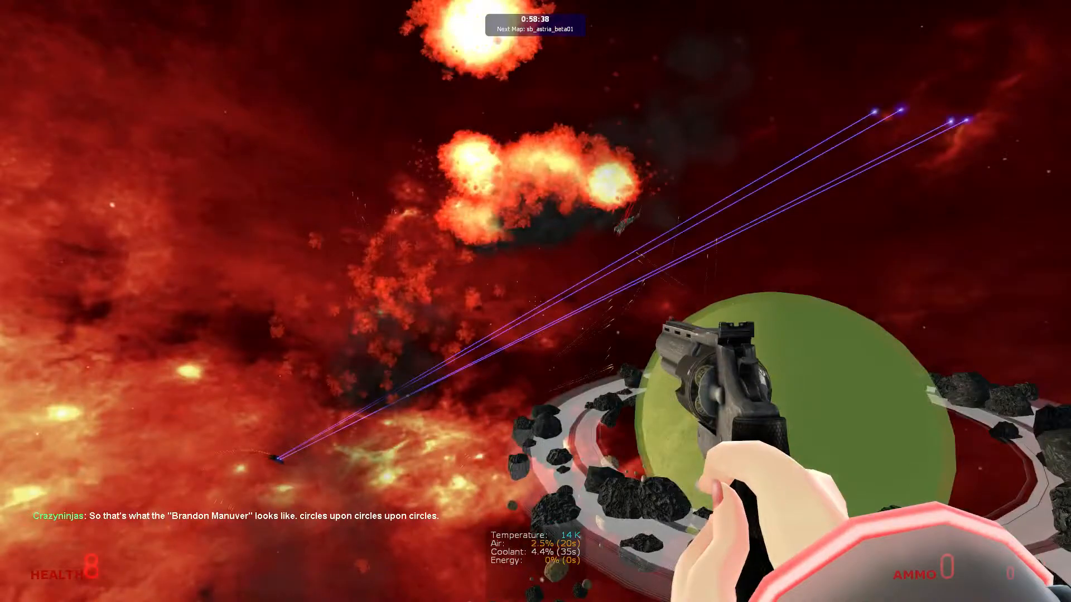
{"action": "mouse_move", "coordinate": [536, 301]}
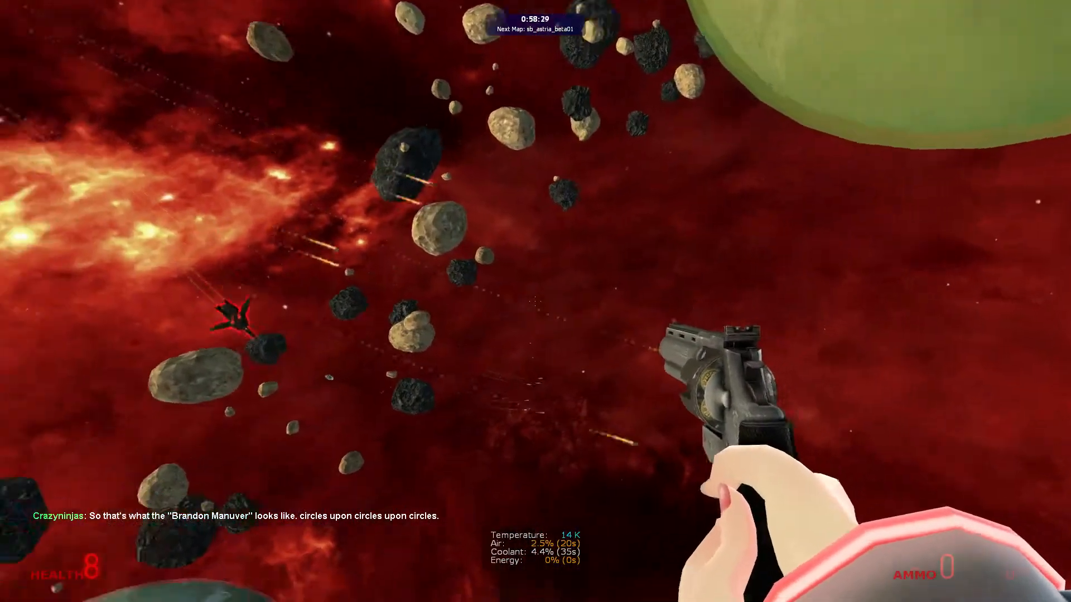
Pause the dogfight to bring up the main menu and the Options keyboard bindings
{"action": "key", "text": "Escape"}
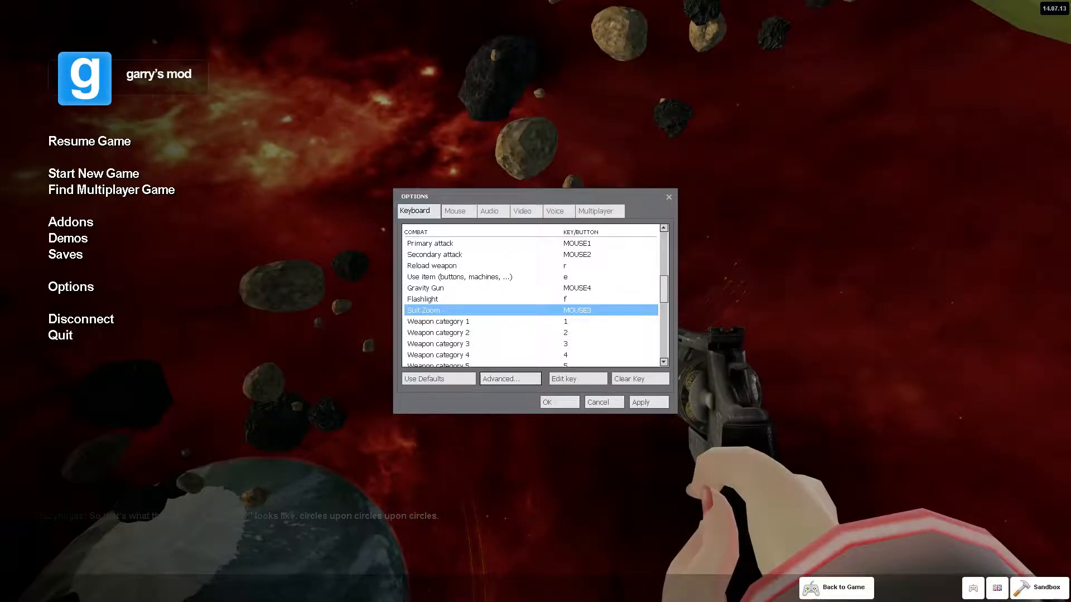